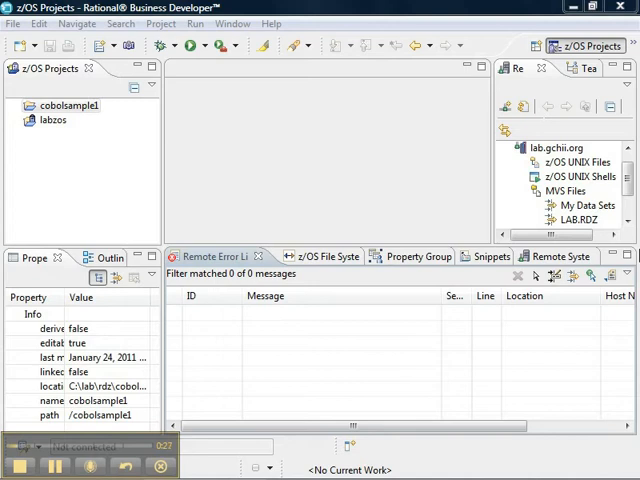
mouse_move(583, 50)
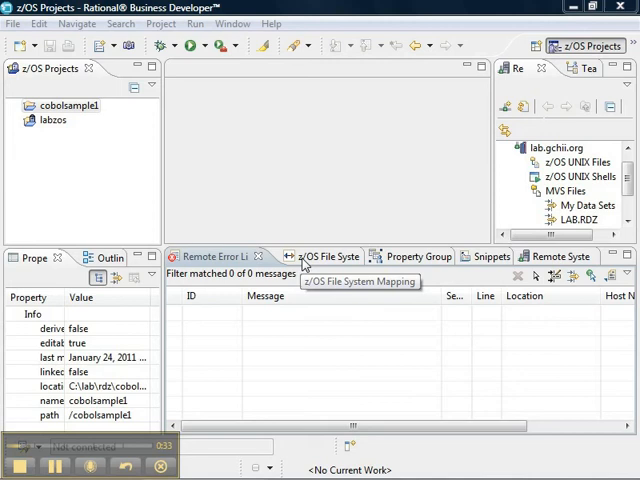
- Show the z/OS File System Mapping view and browse the COBOL, COBCOPY, PLI, DATA mappings
left_click(324, 256)
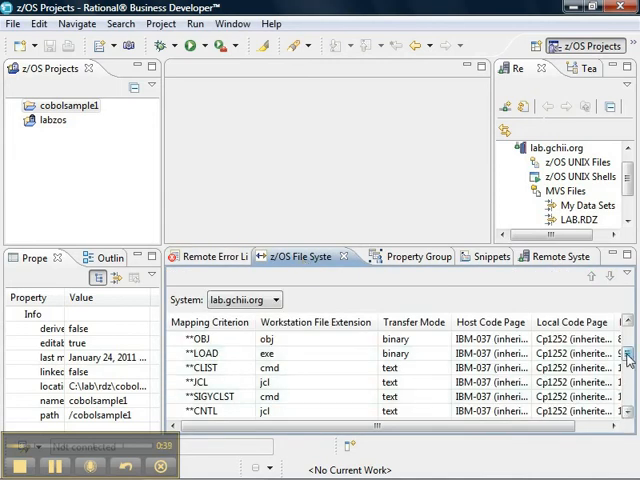
scroll("down", 3)
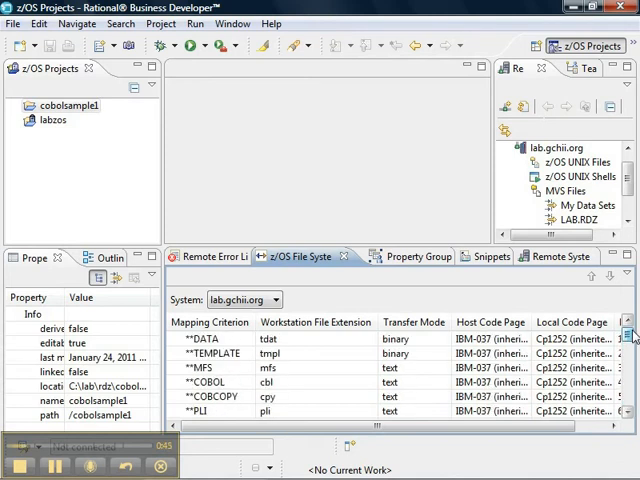
left_click(225, 388)
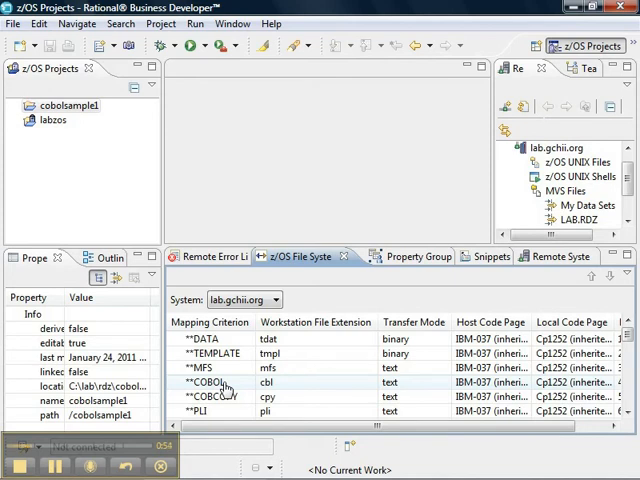
mouse_move(298, 388)
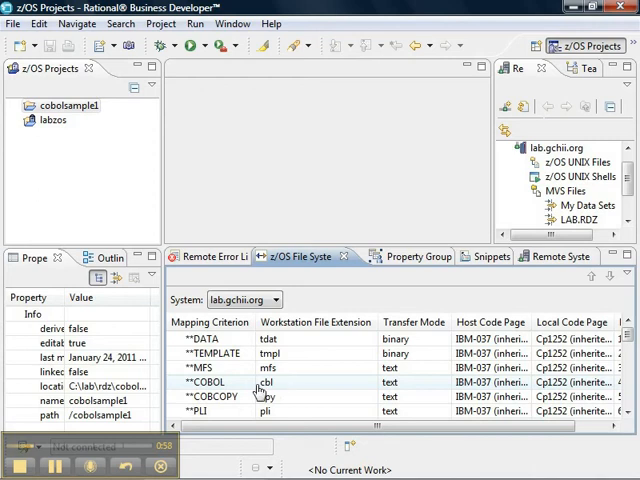
mouse_move(293, 389)
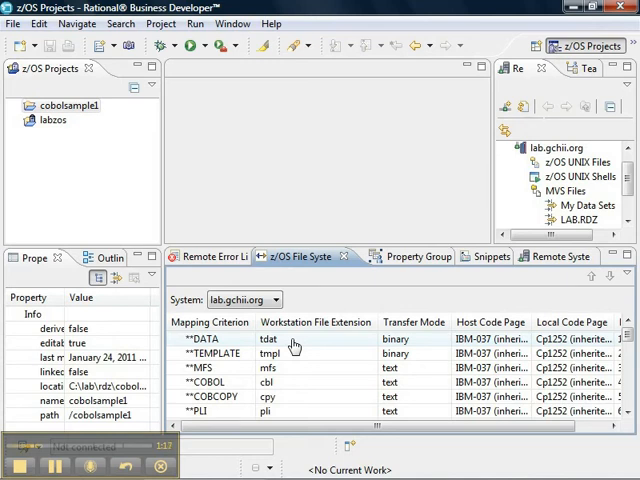
- Add a data set mapping with criterion LAB.RDZ.SOURCE
right_click(205, 339)
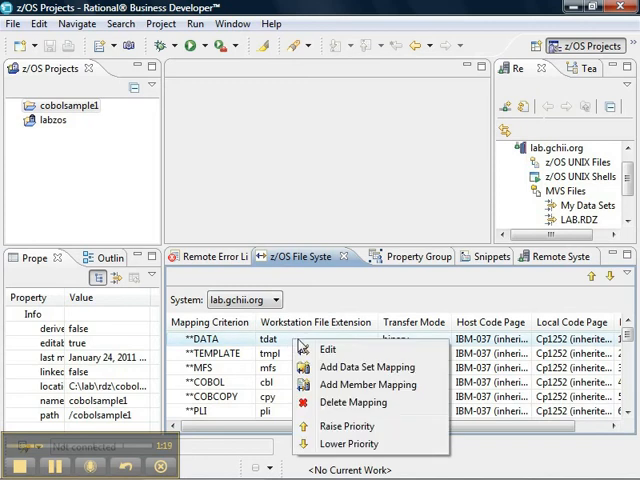
mouse_move(333, 372)
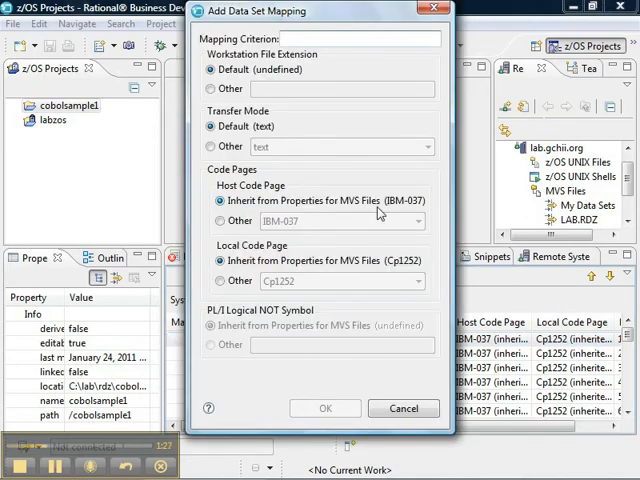
type("LAB.RDZ.SOURCE")
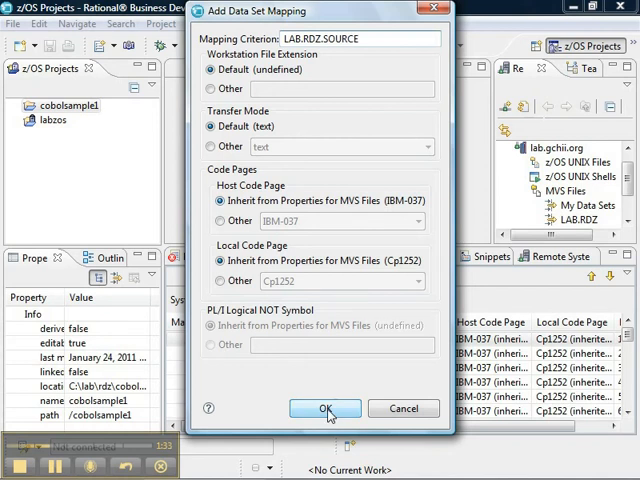
left_click(324, 408)
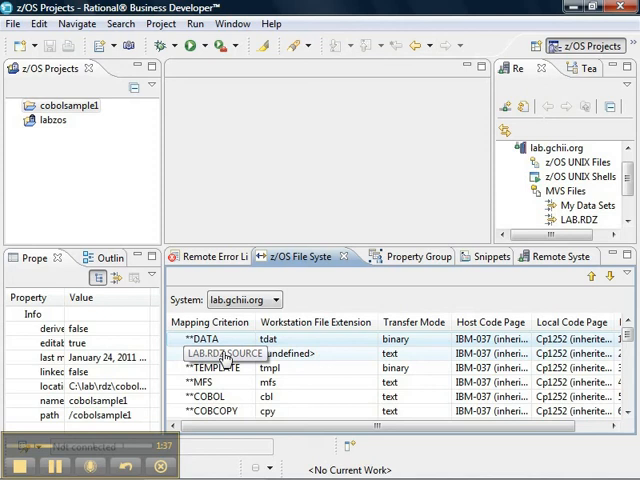
- Add a member mapping to LAB.RDZ.SOURCE using the custom extension cbl
right_click(228, 353)
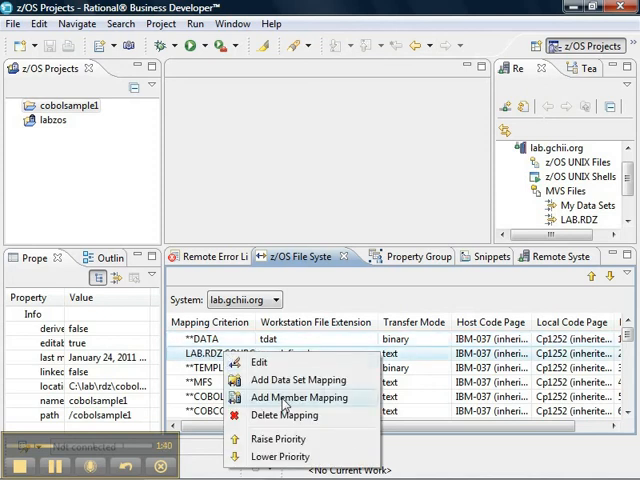
left_click(296, 397)
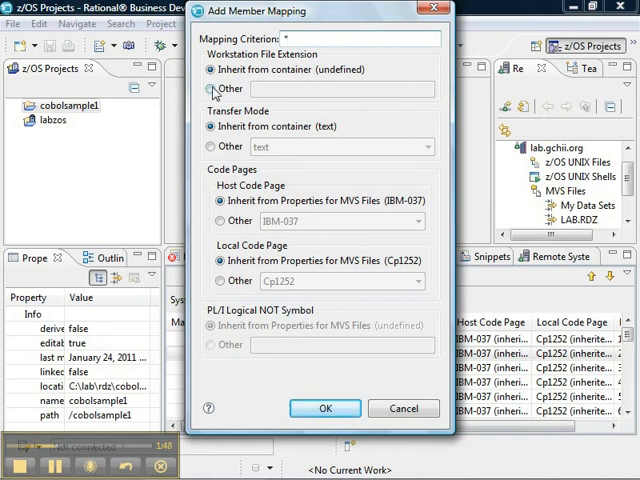
type("cbl")
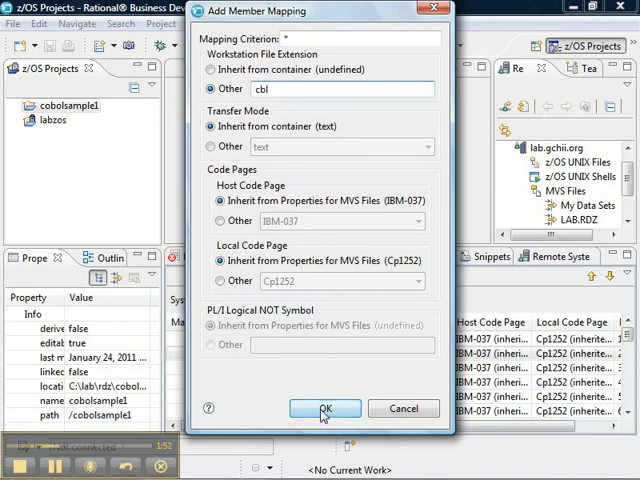
left_click(324, 409)
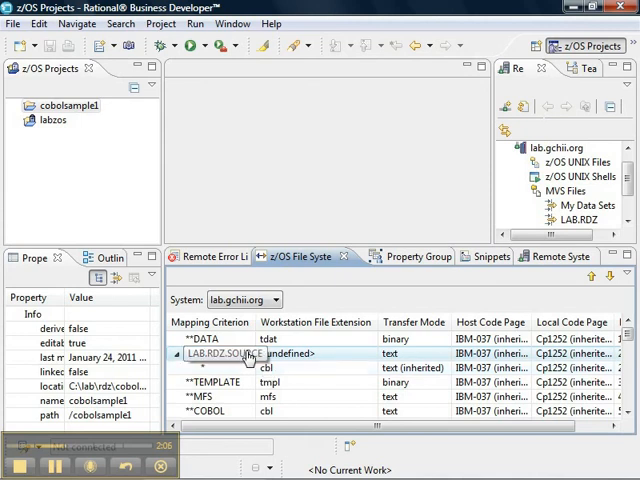
- Raise the priority of LAB.RDZ.SOURCE so it sits above DATA
right_click(240, 354)
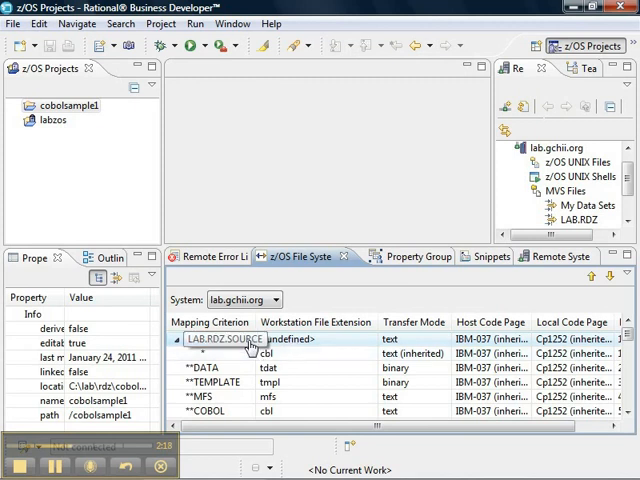
right_click(245, 339)
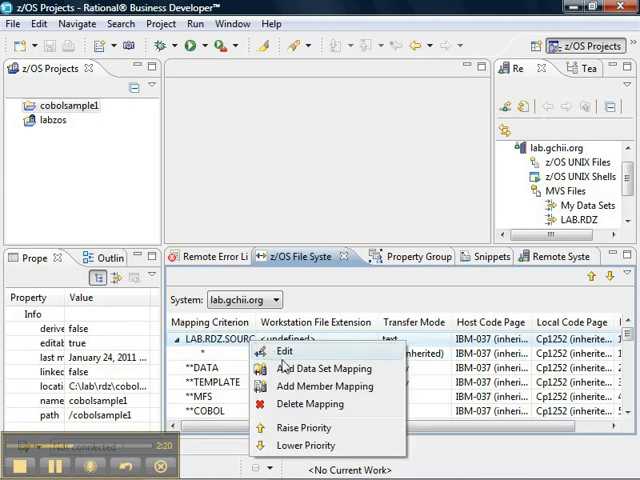
- Add a data set mapping for LAB.RDZ.JCLLIB
left_click(324, 368)
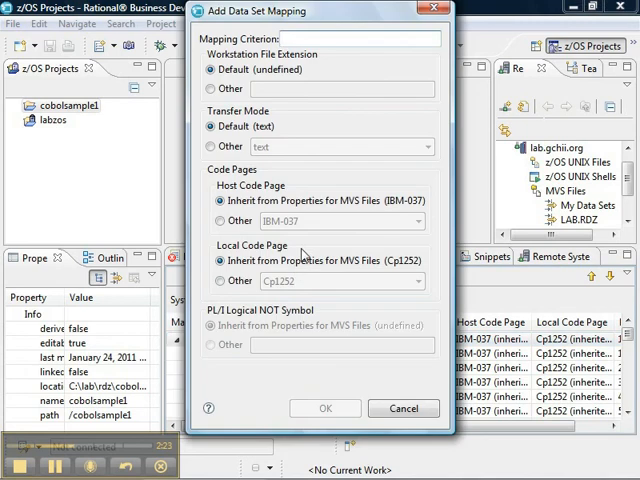
type("LAB.RDZ.JC")
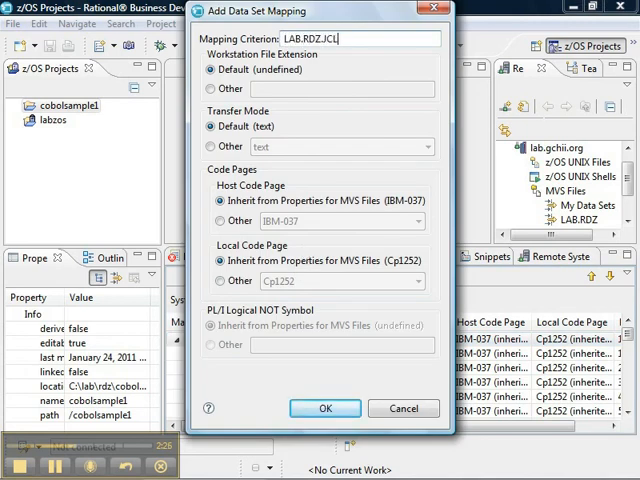
type("LIB")
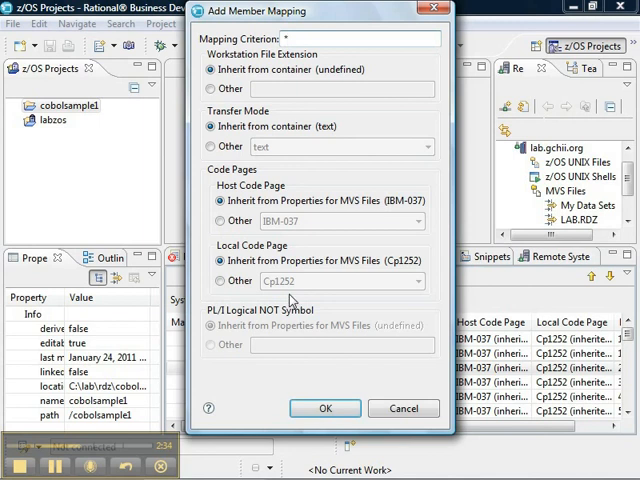
- Give LAB.RDZ.JCLLIB a member mapping with the custom extension jcl
left_click(210, 88)
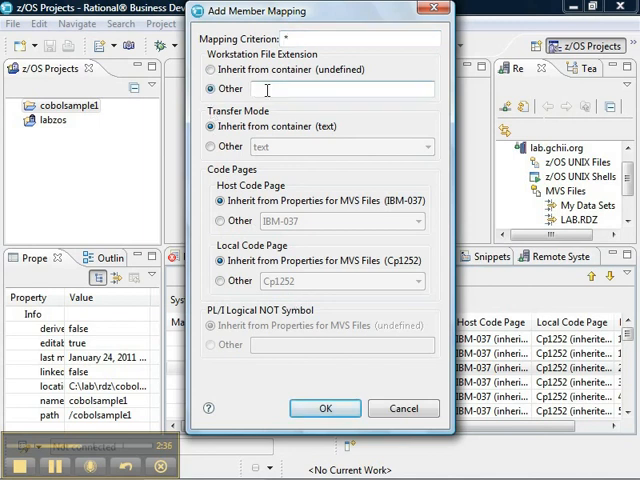
type("jcl")
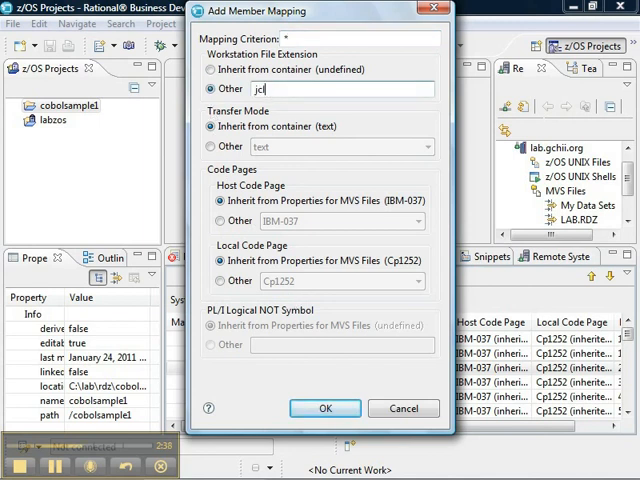
left_click(324, 408)
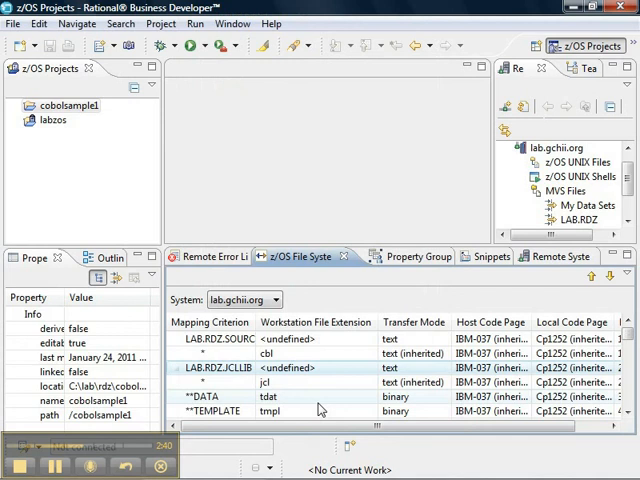